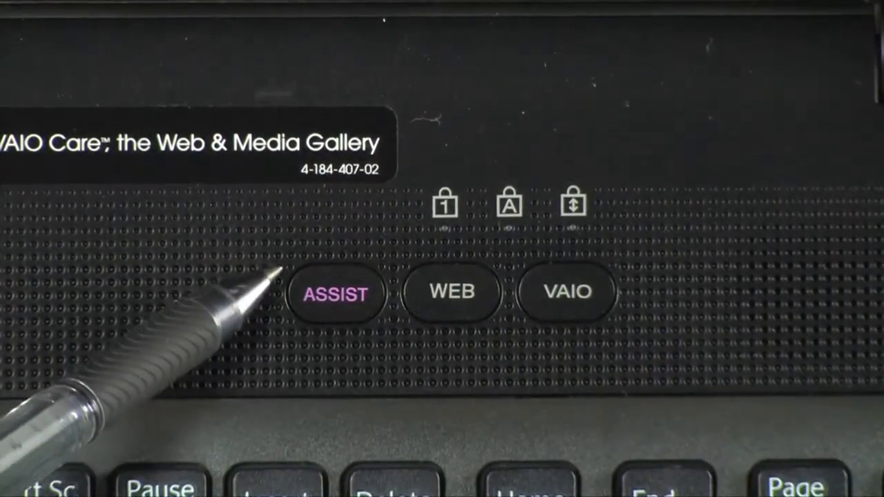
{"action": "mouse_move", "coordinate": [546, 318]}
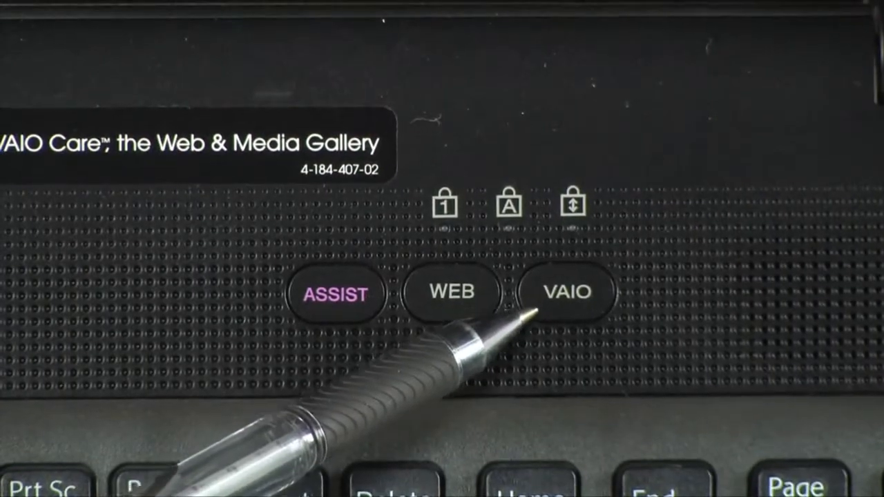